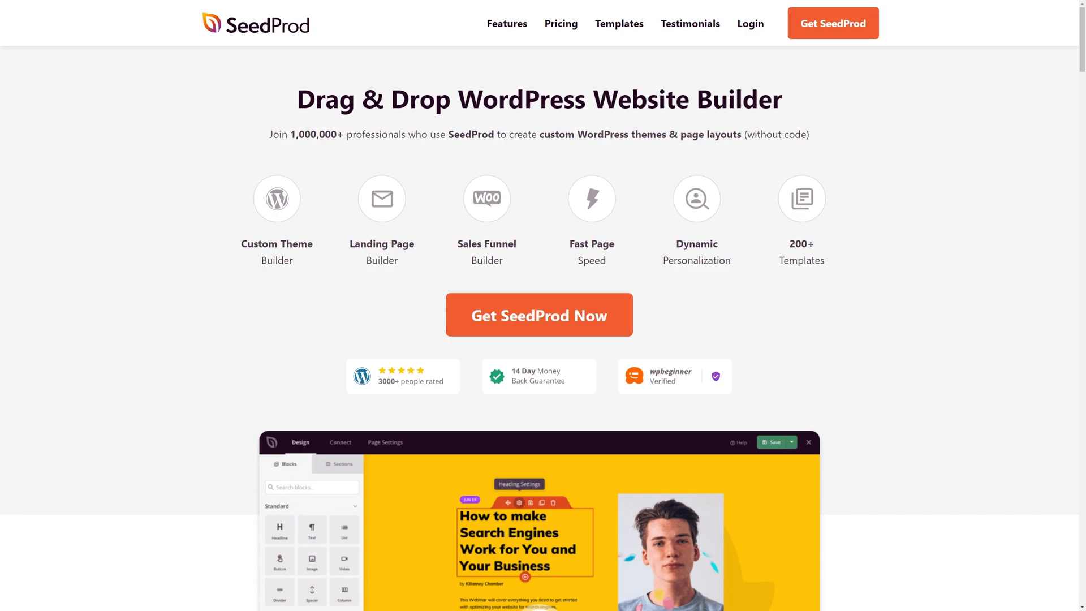
Switch from the SeedProd.com homepage to the SeedProd One WordPress dashboard.
left_click(749, 23)
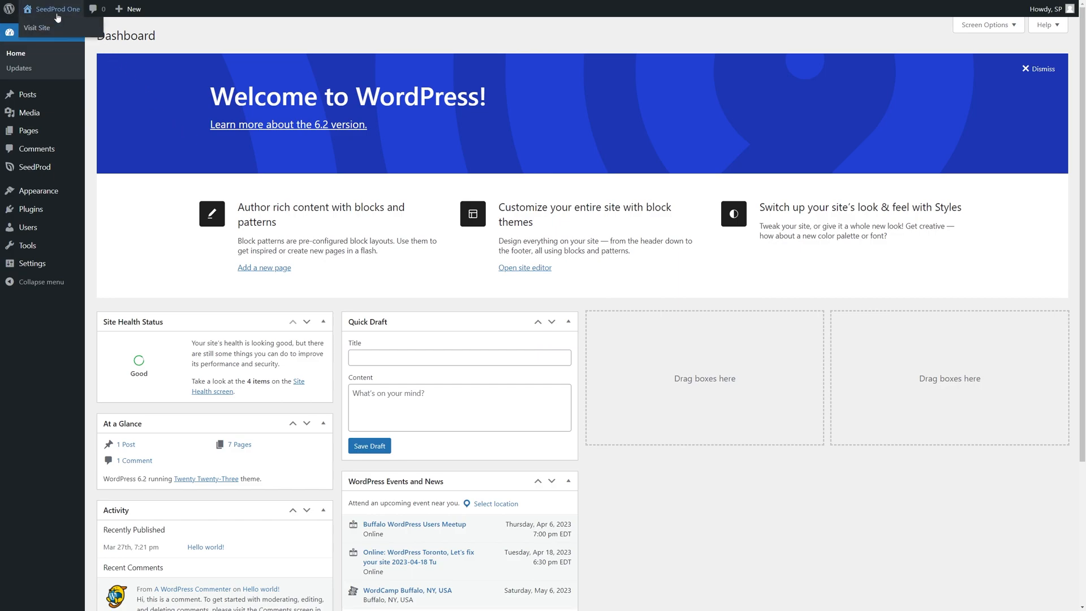
mouse_move(210, 145)
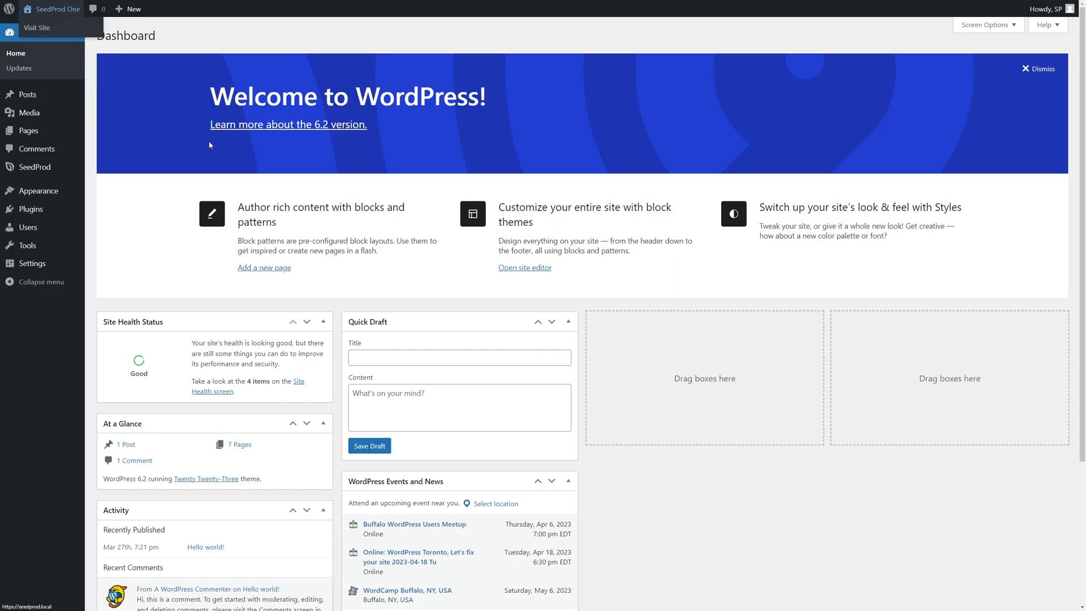
left_click(57, 9)
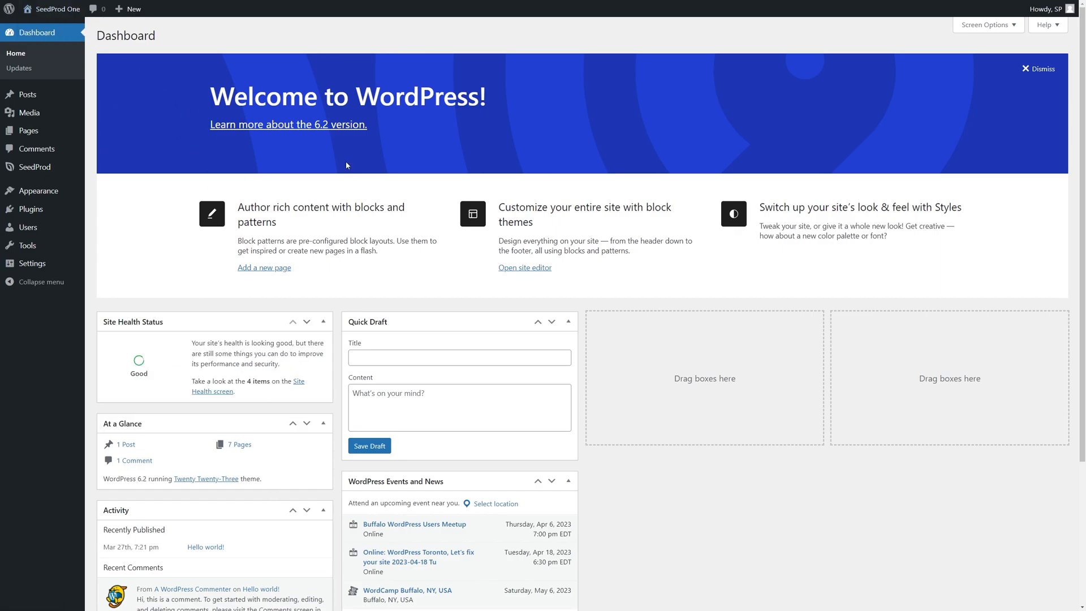
mouse_move(573, 312)
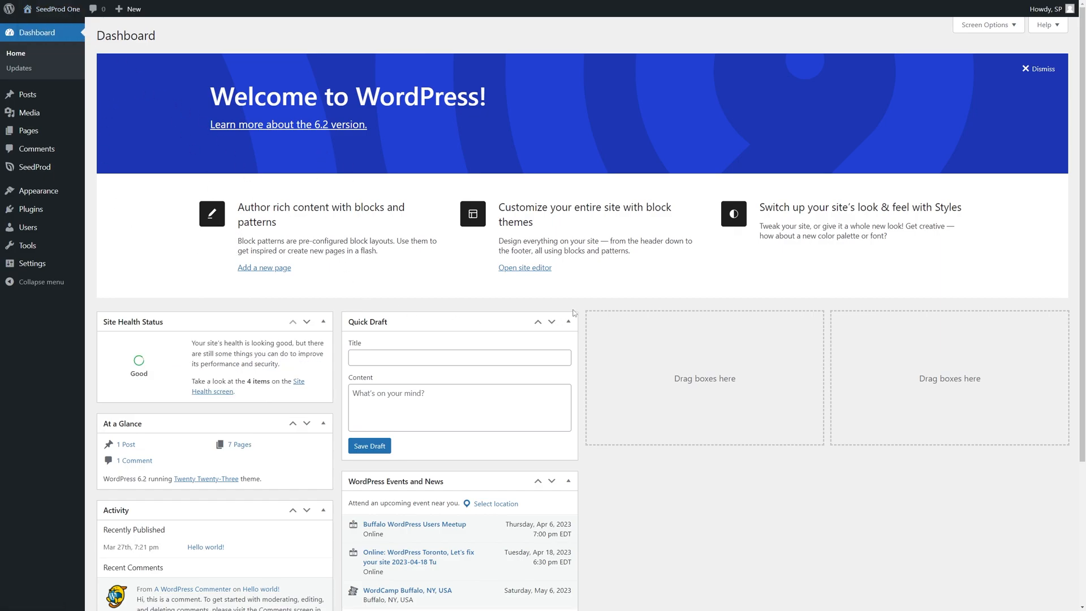
mouse_move(436, 299)
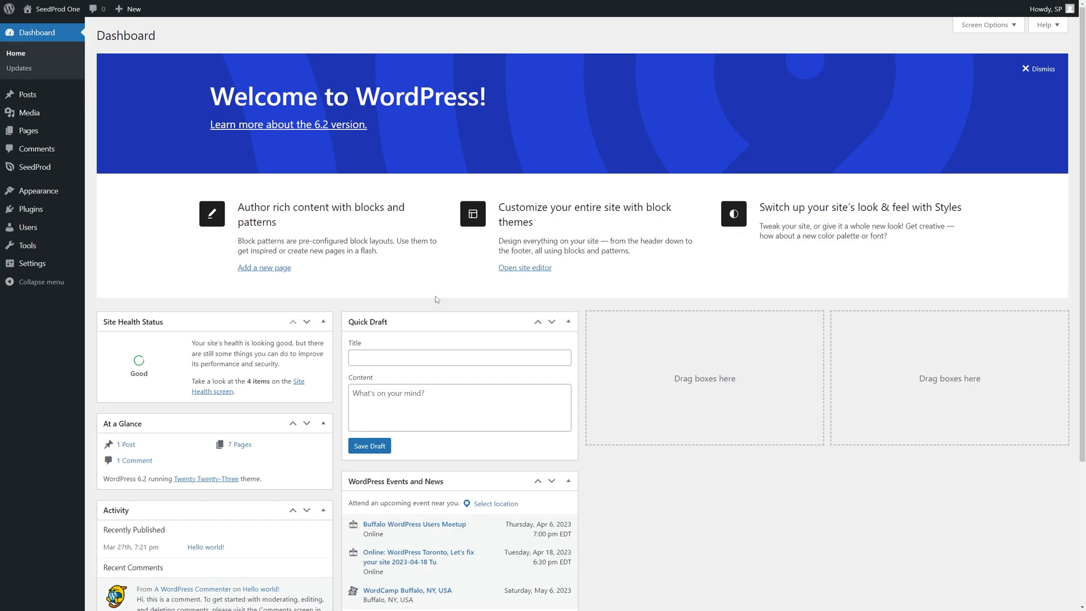
mouse_move(127, 165)
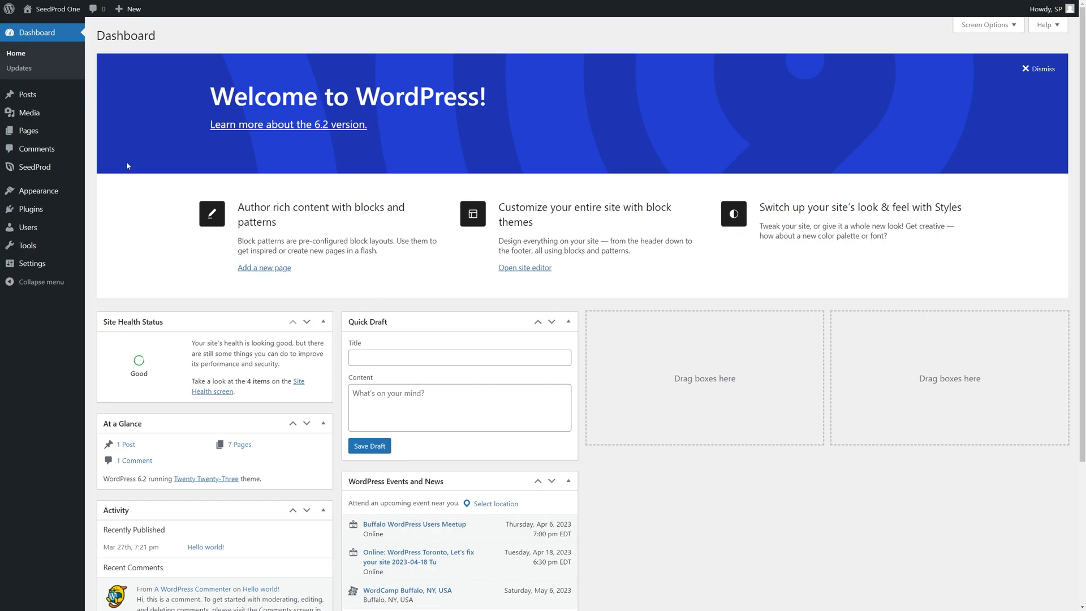
mouse_move(130, 177)
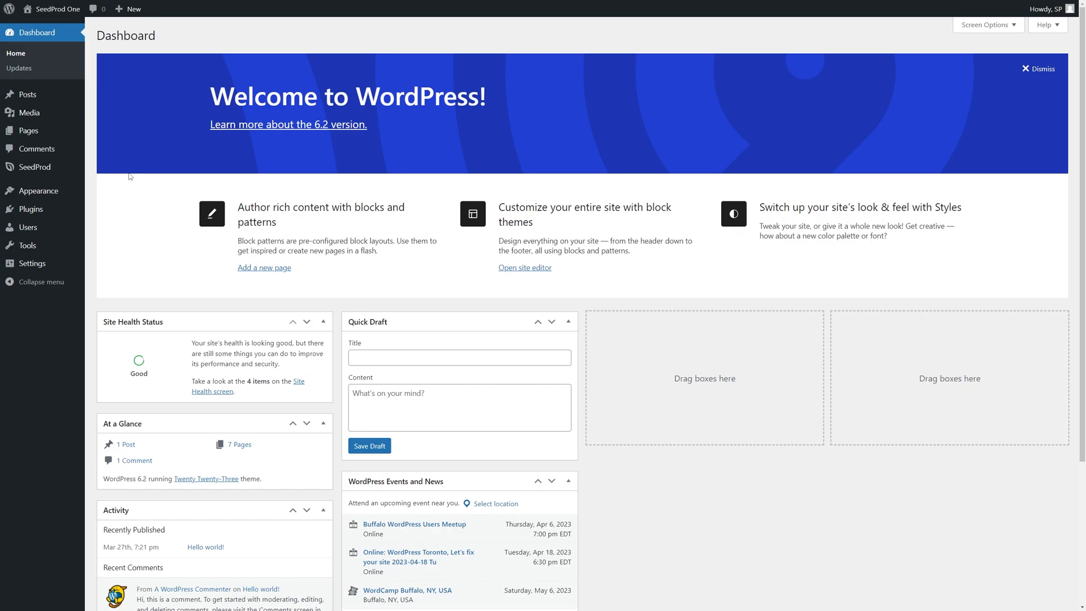
mouse_move(62, 171)
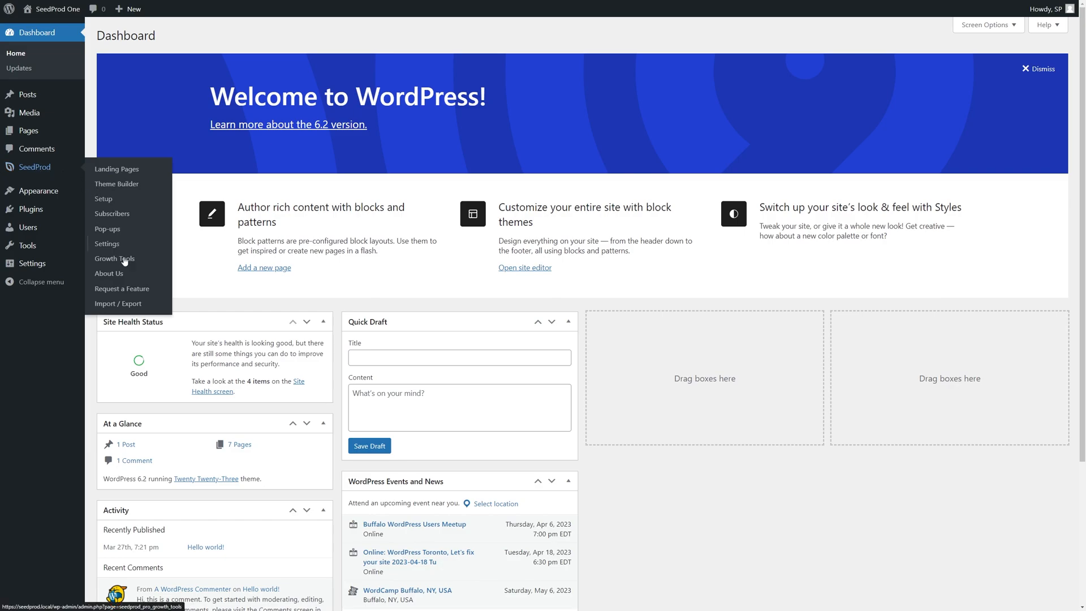
Download SeedProd One's theme files as a zip via Import / Export, then go to SeedProd Two.
left_click(118, 304)
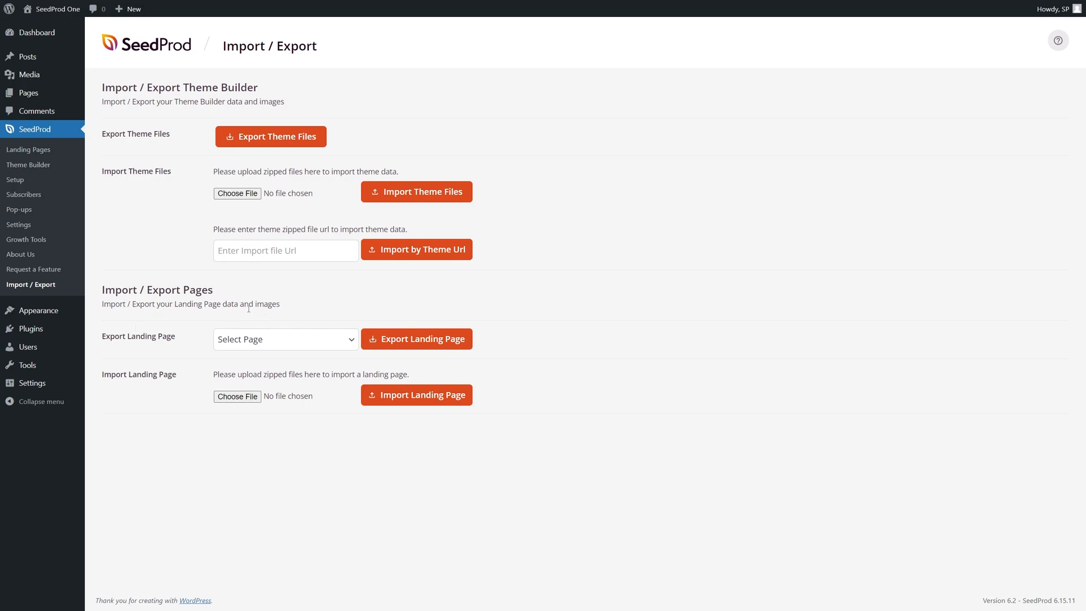
mouse_move(167, 125)
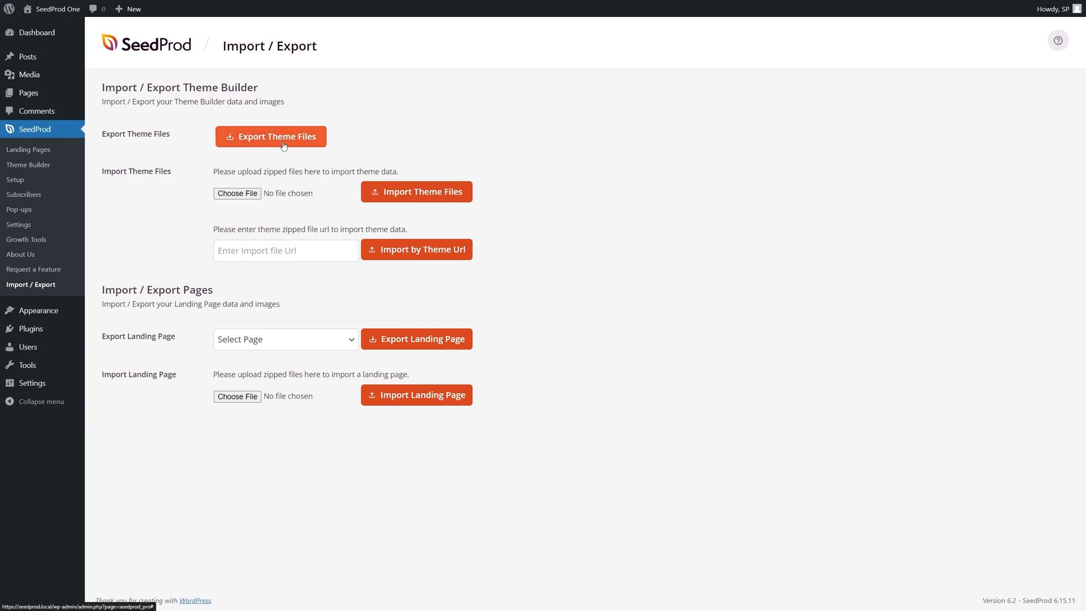
left_click(271, 136)
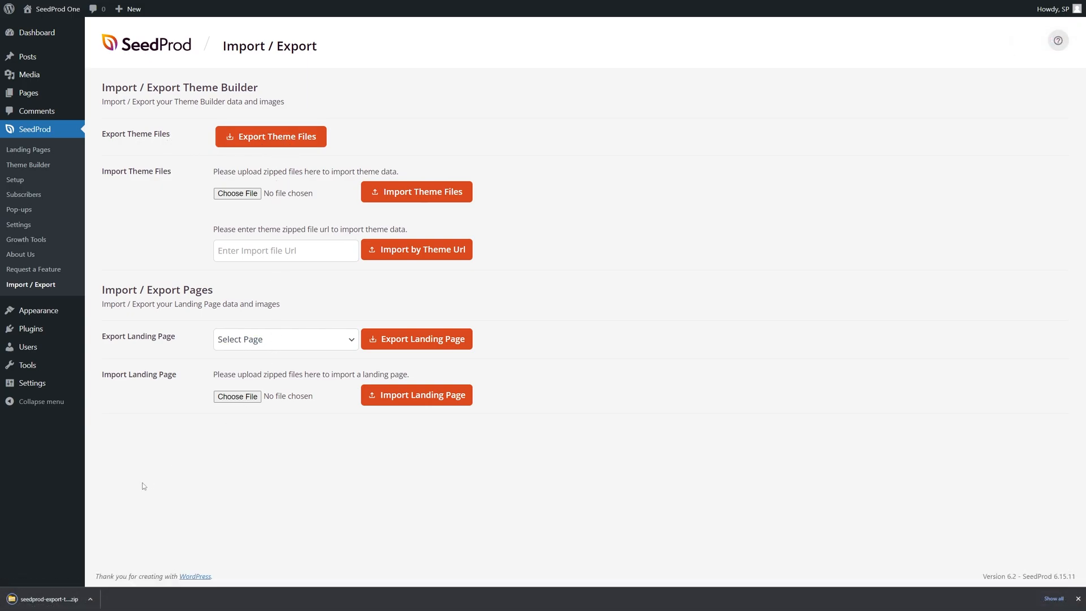
mouse_move(618, 326)
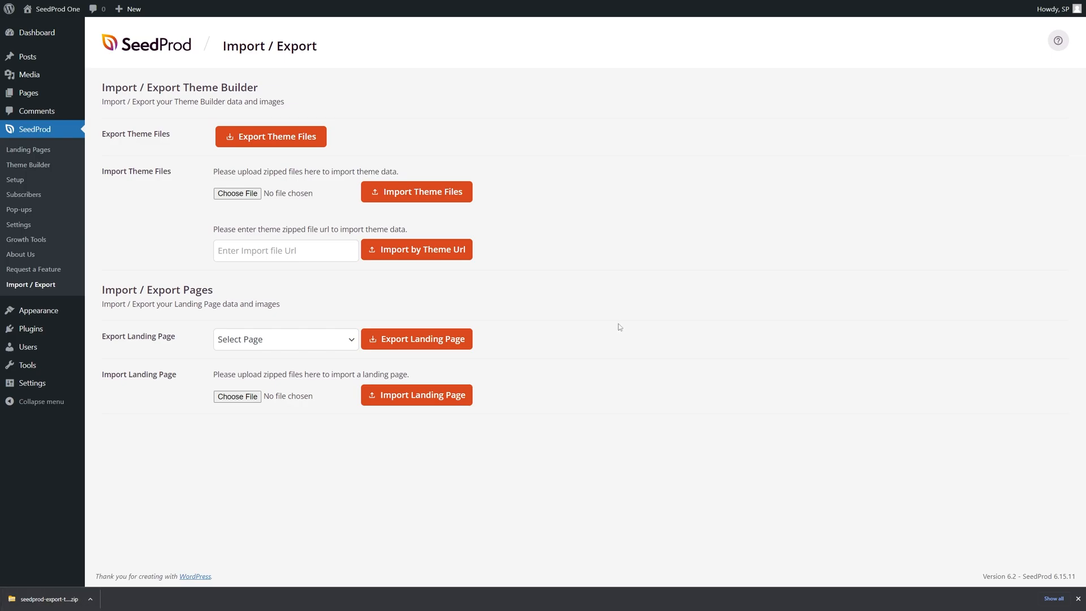
left_click(36, 32)
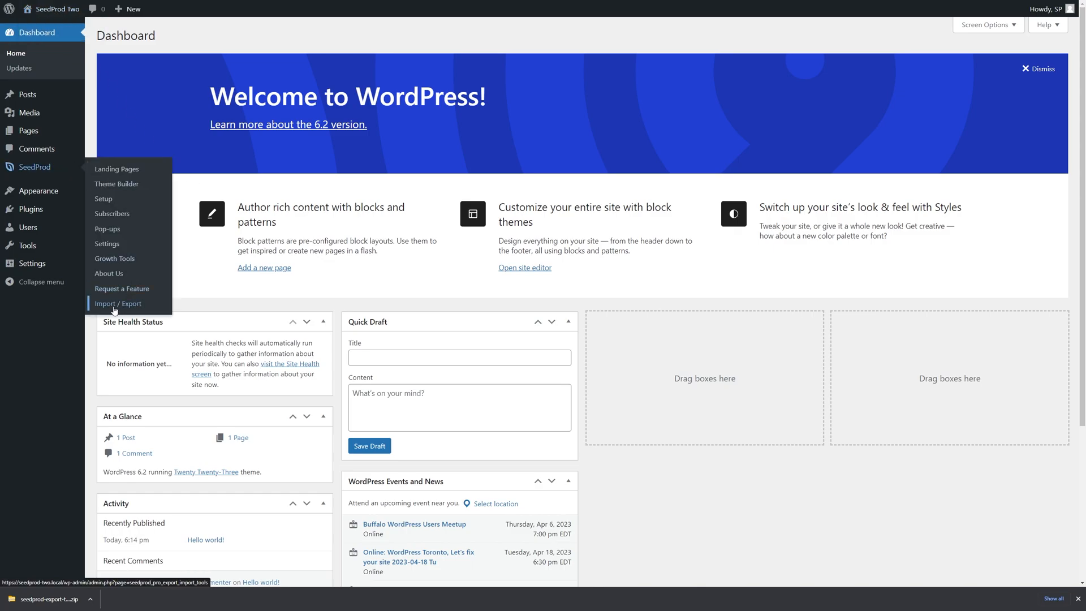
Attach the theme zip on SeedProd Two's Import / Export page, then return to SeedProd One.
left_click(119, 303)
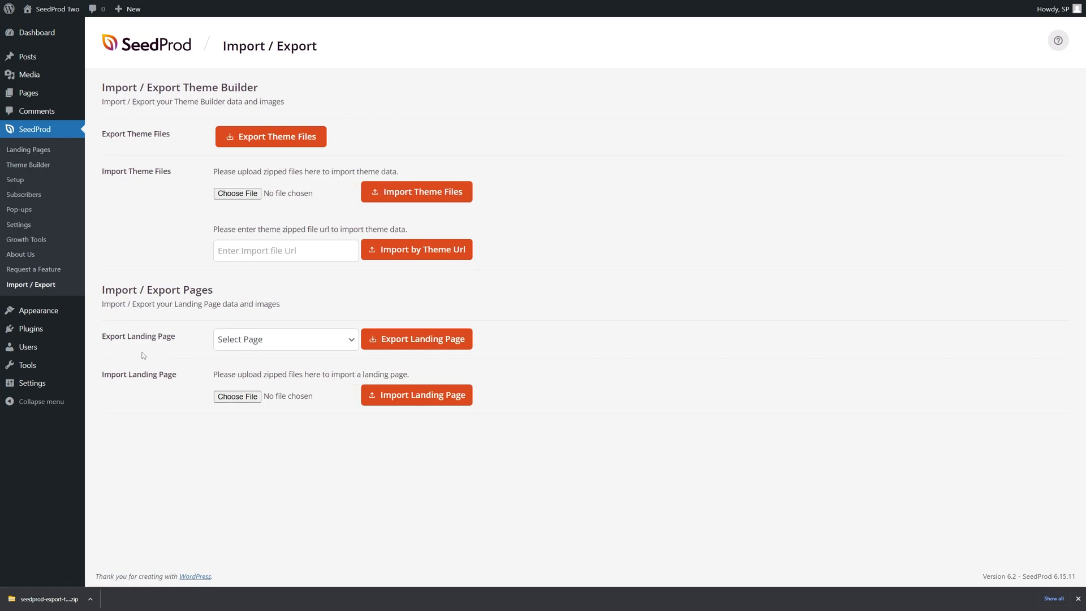
mouse_move(291, 206)
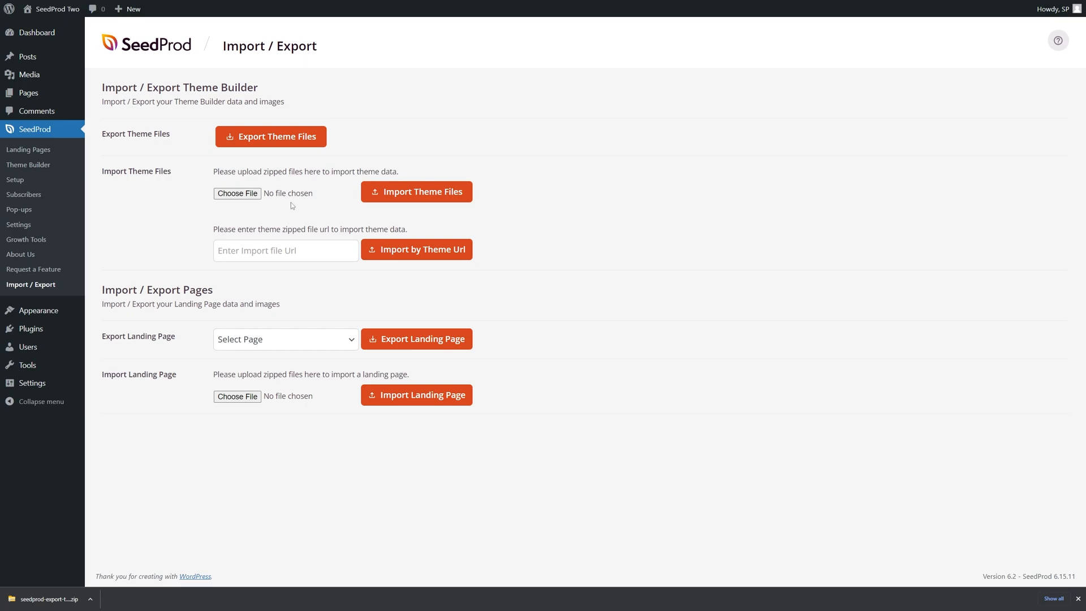
mouse_move(186, 263)
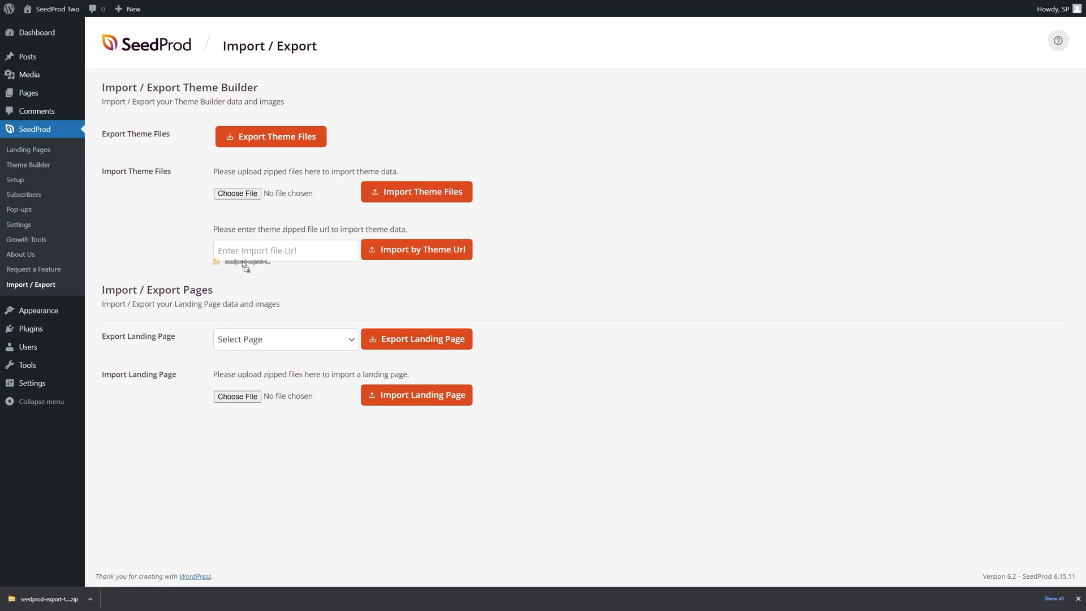
left_click(237, 192)
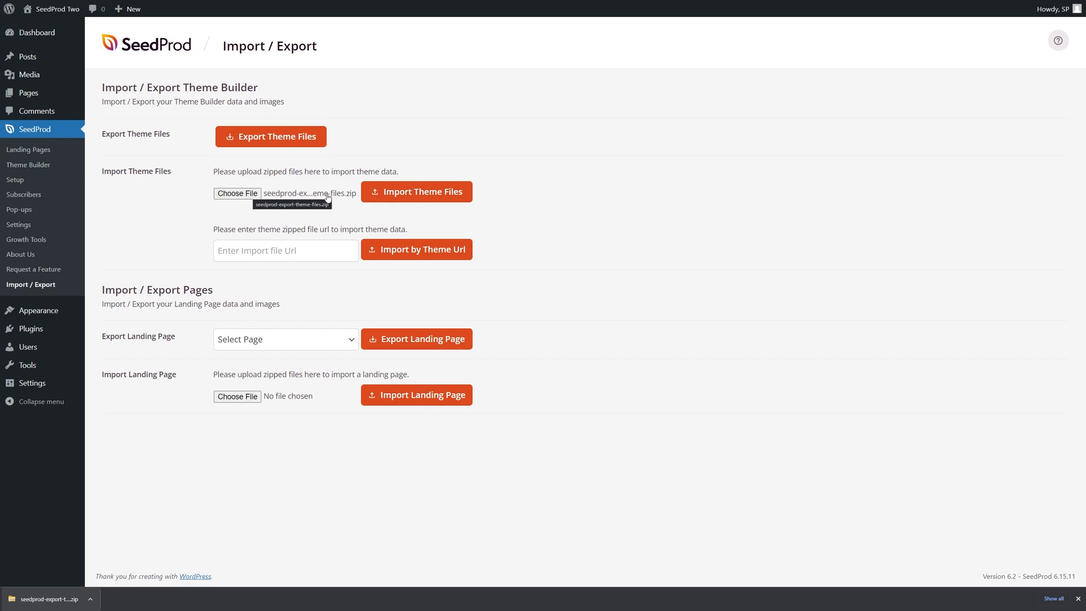
mouse_move(425, 206)
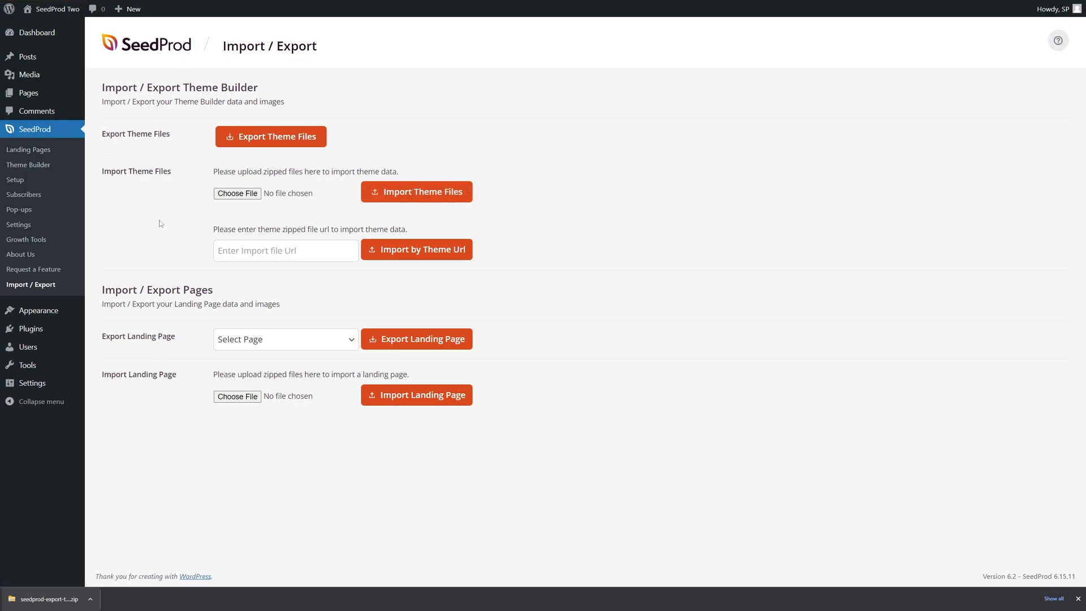
left_click(28, 165)
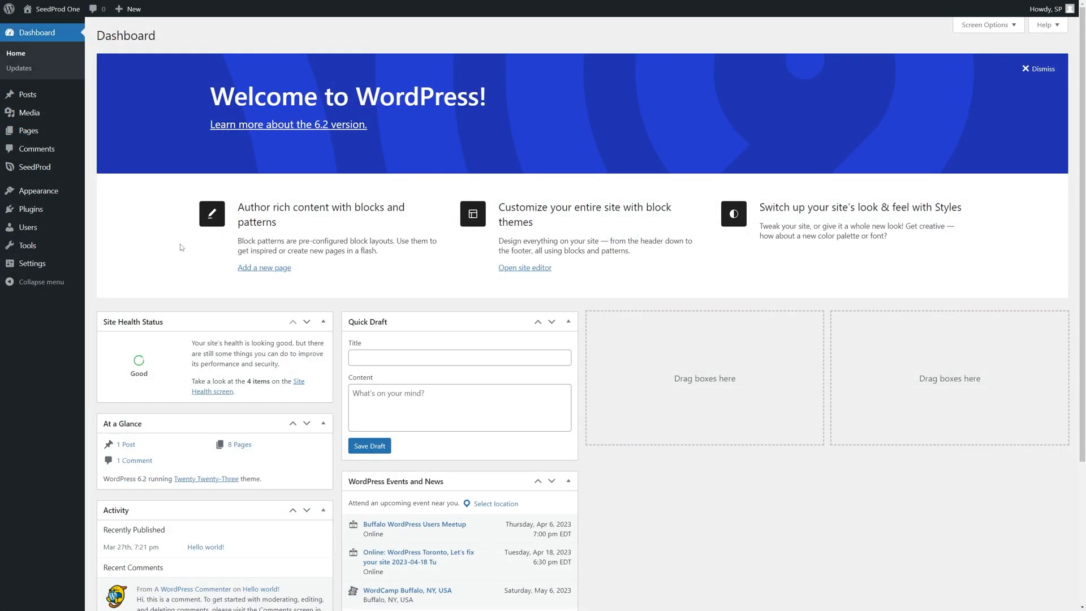
mouse_move(52, 9)
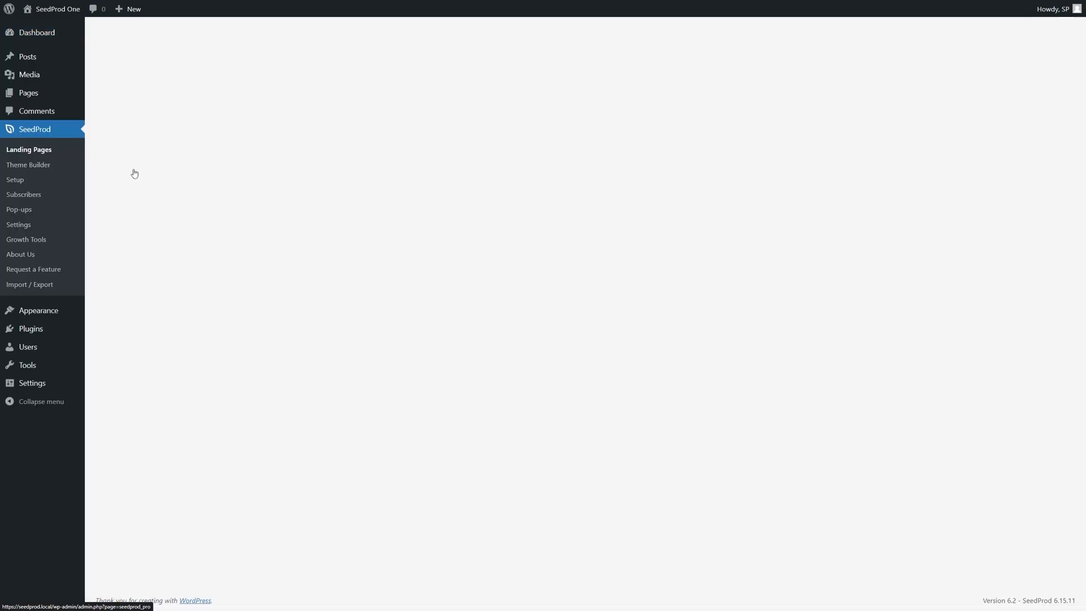
Export the Test Page landing page from SeedProd One's Import / Export as a zip.
left_click(29, 150)
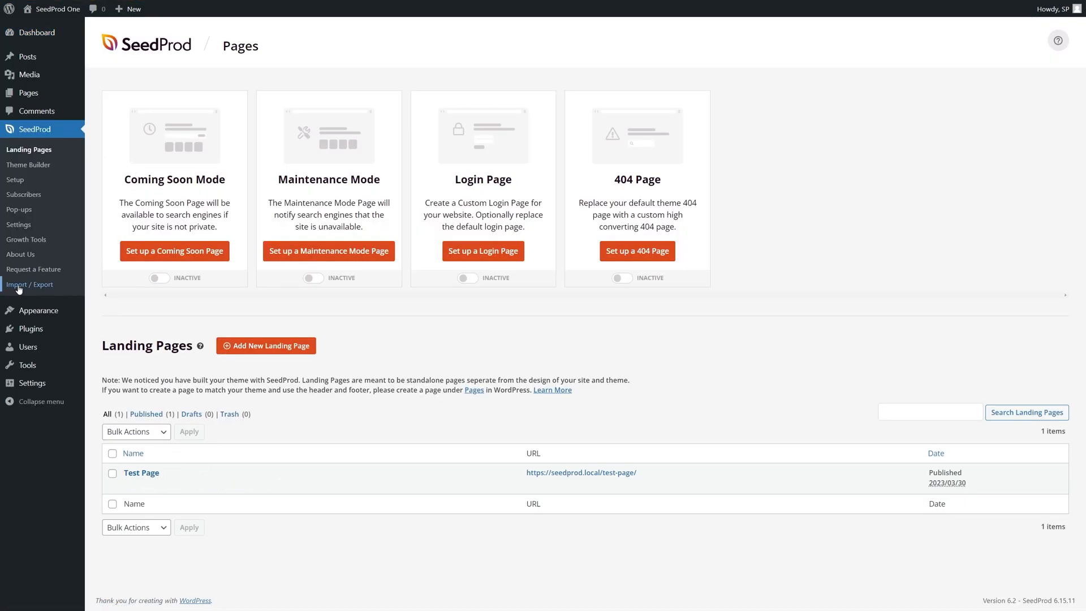
left_click(29, 284)
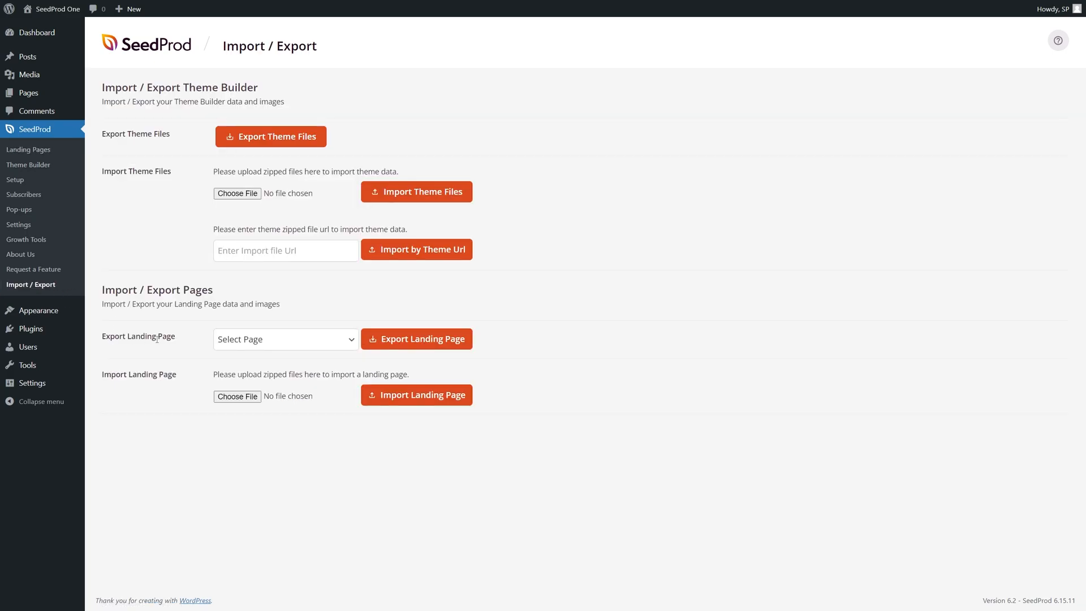
left_click(284, 339)
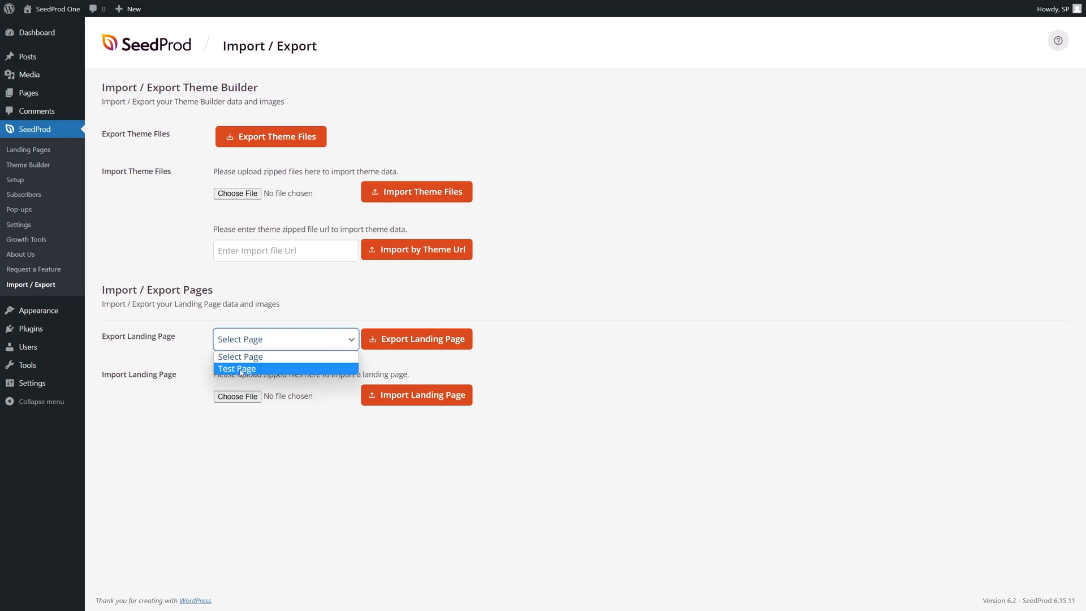
left_click(237, 367)
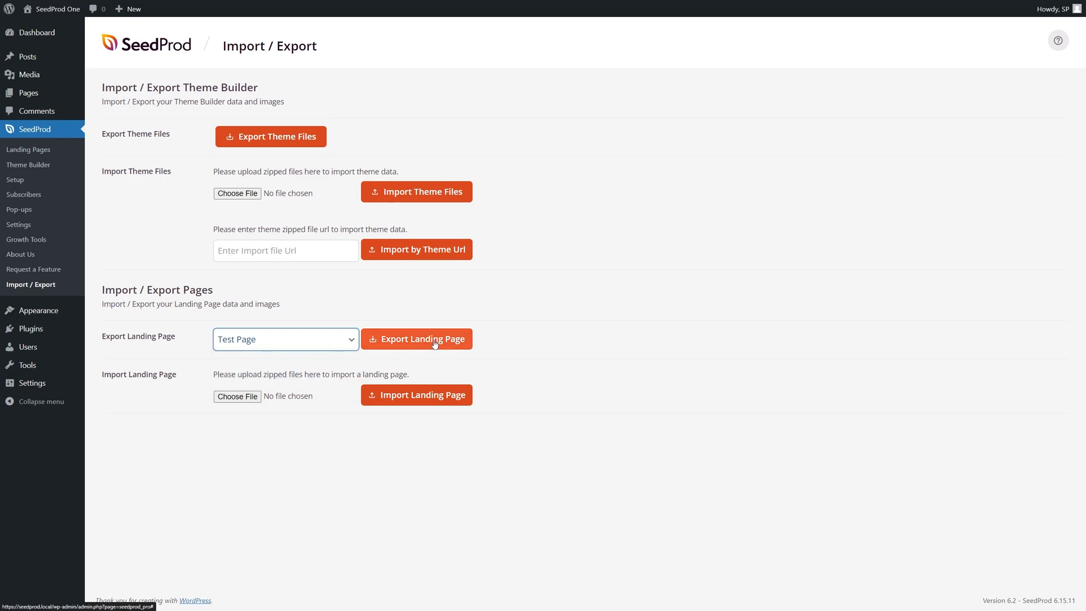
left_click(416, 339)
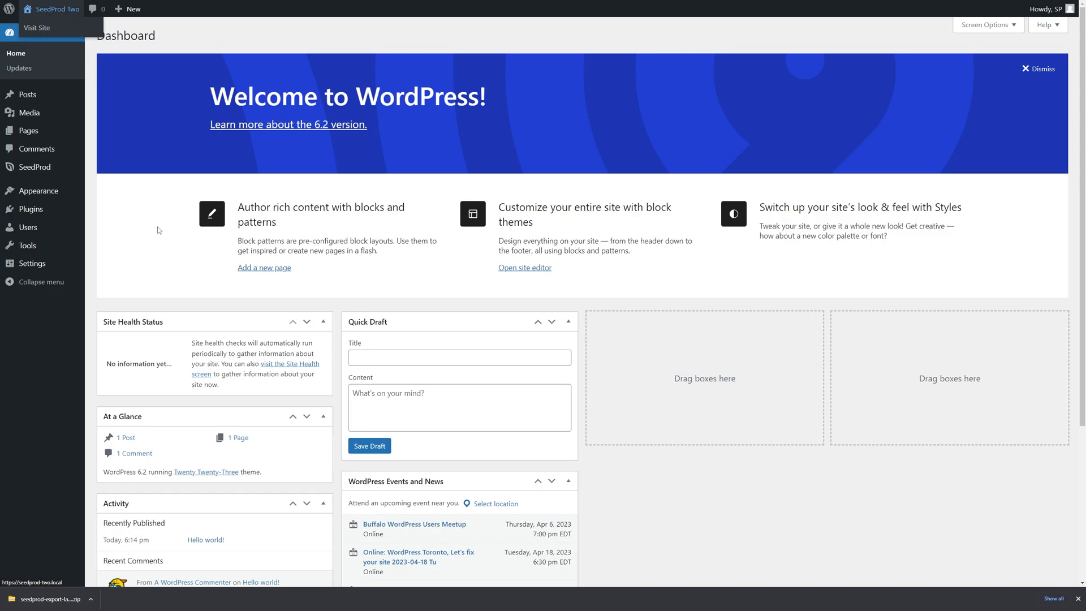
mouse_move(34, 167)
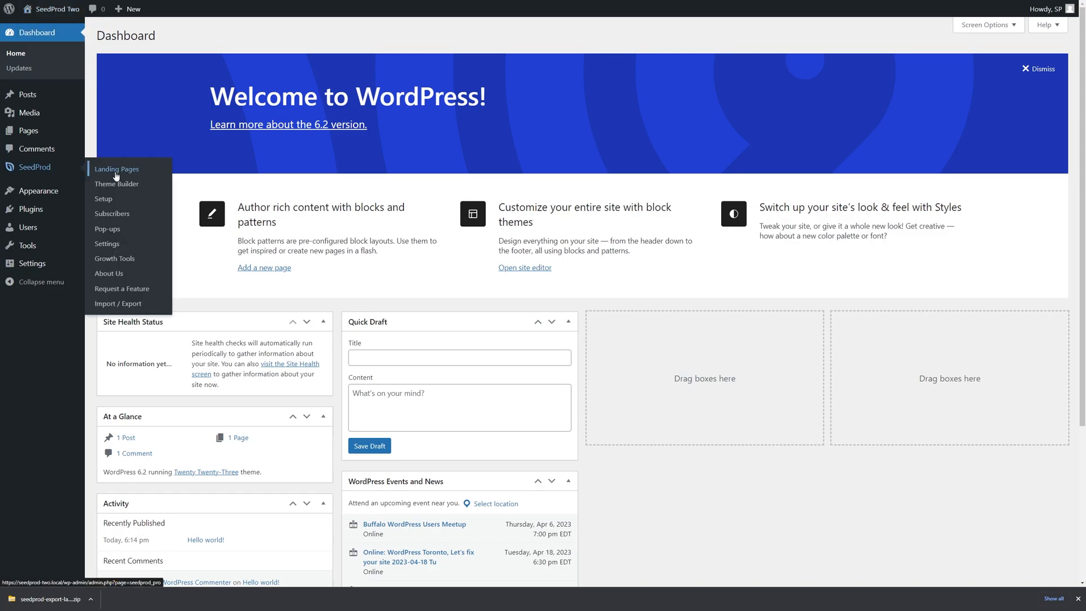
Import the Test Page zip on SeedProd Two and confirm it in Landing Pages.
left_click(118, 303)
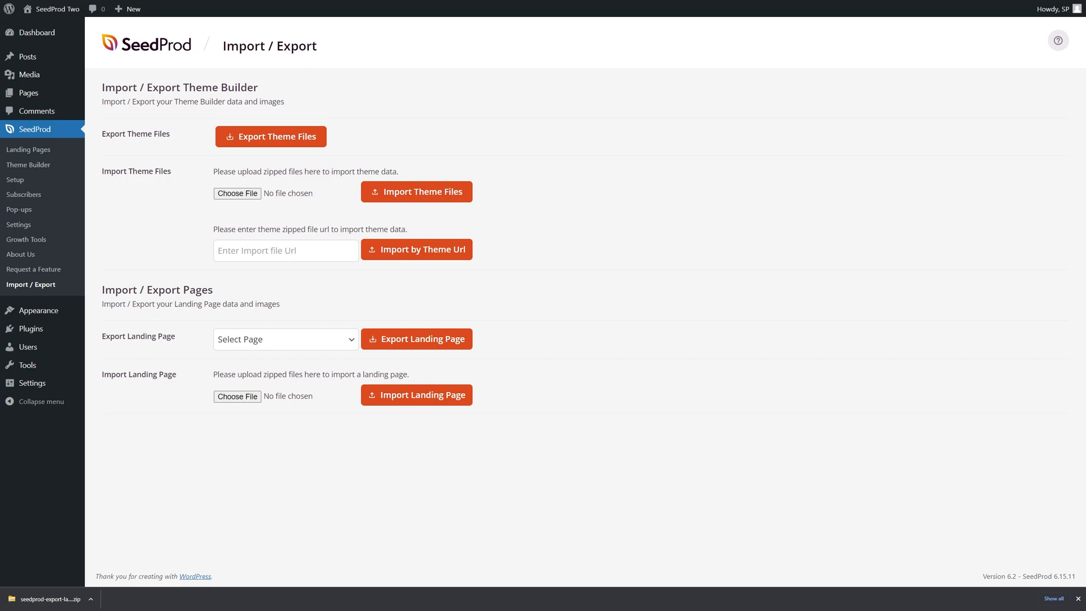
left_click(237, 396)
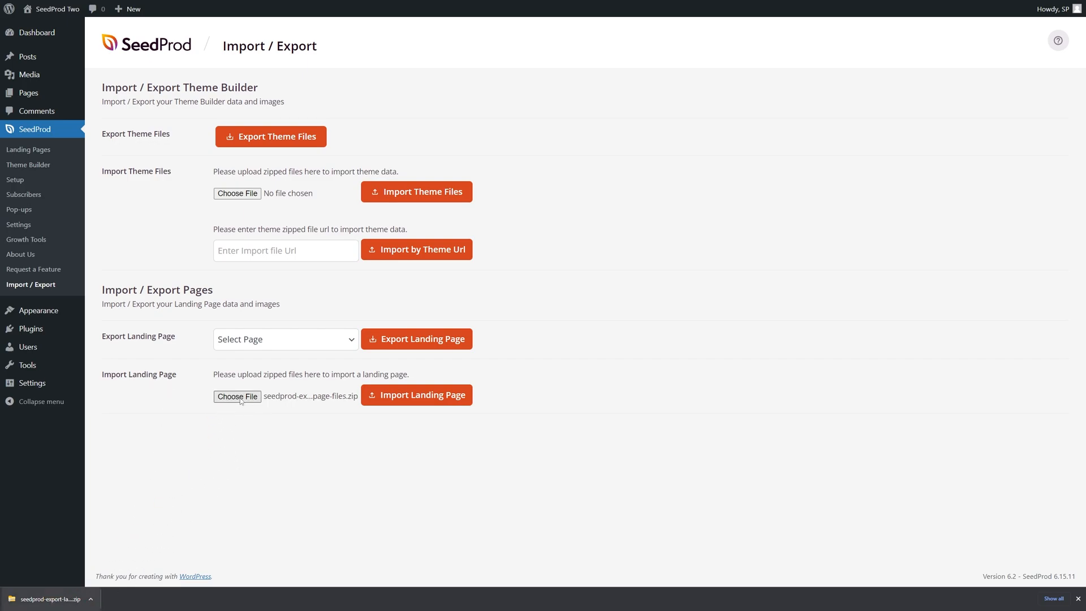
mouse_move(330, 400)
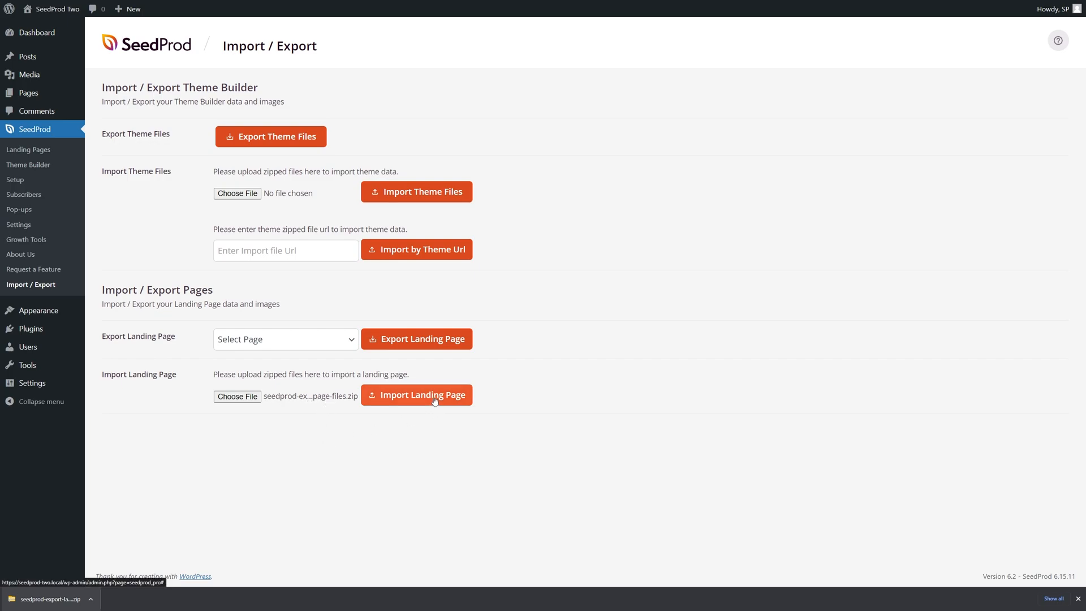
left_click(416, 395)
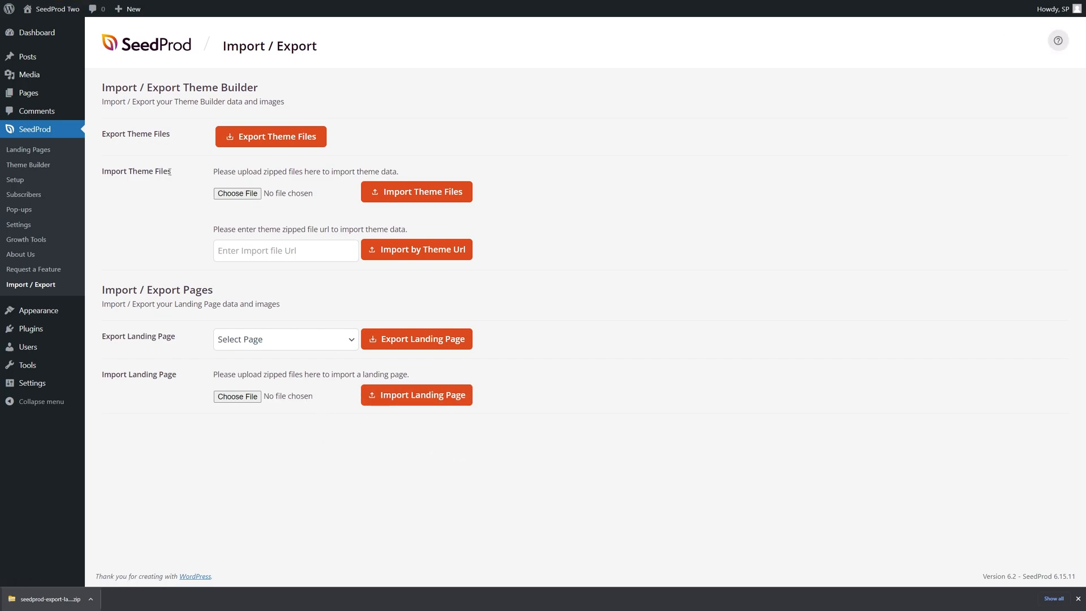
left_click(28, 149)
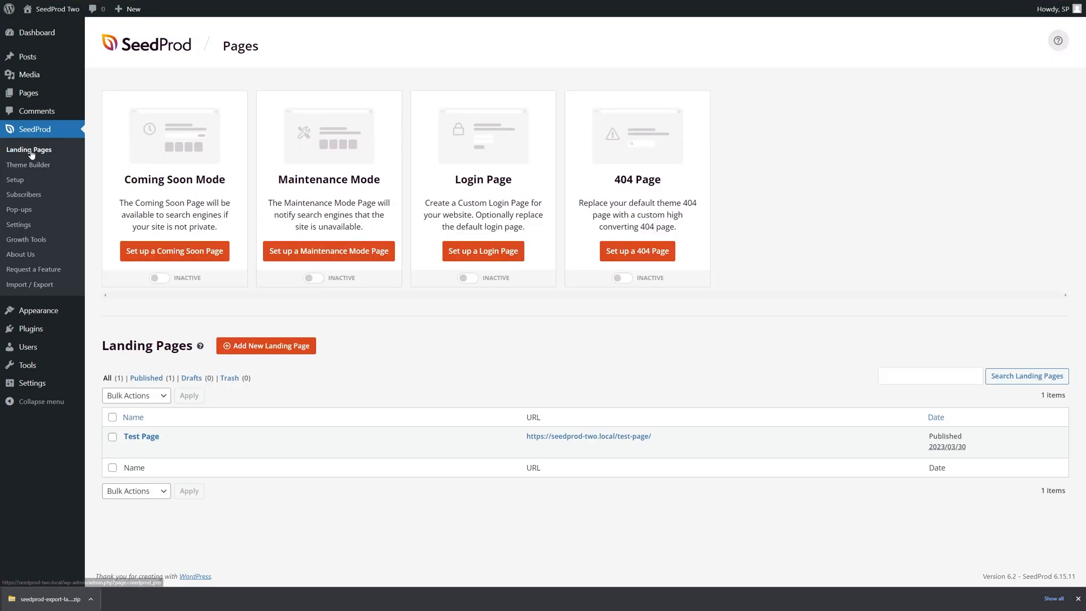
mouse_move(141, 435)
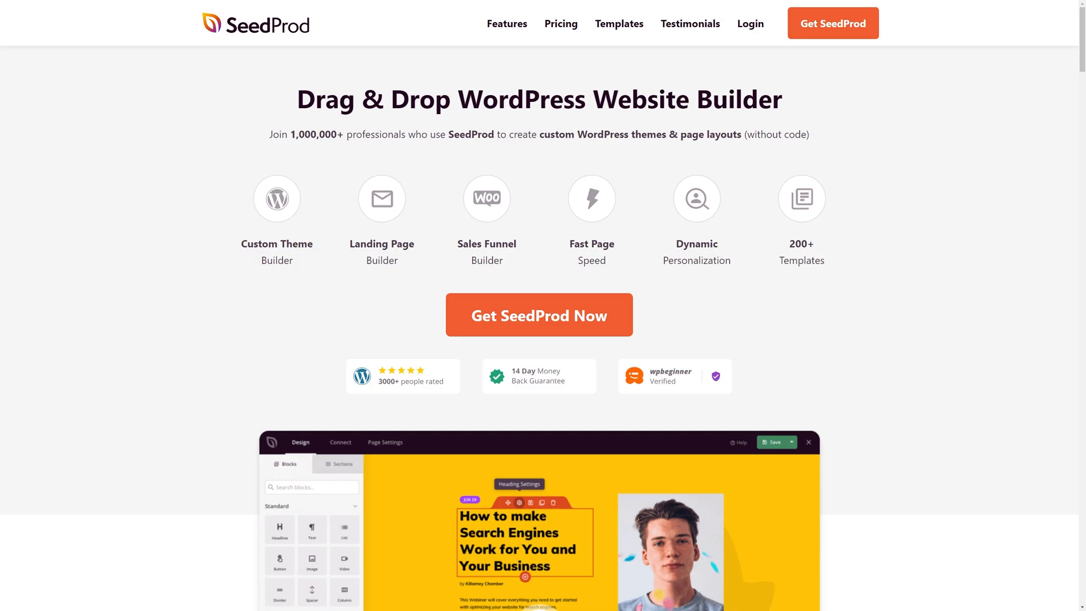
scroll("down", 3)
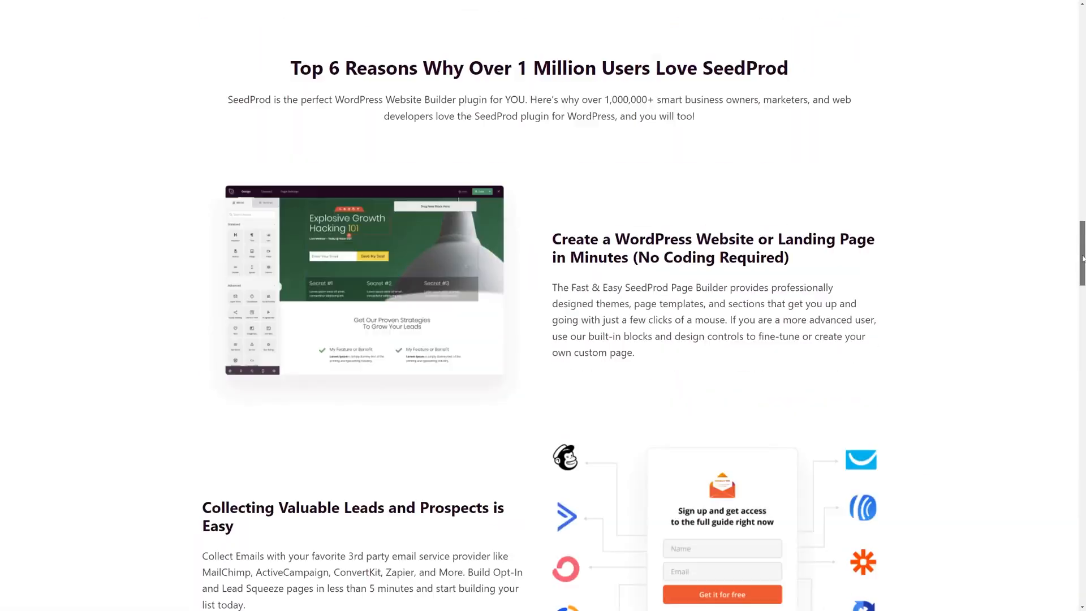
scroll("down", 3)
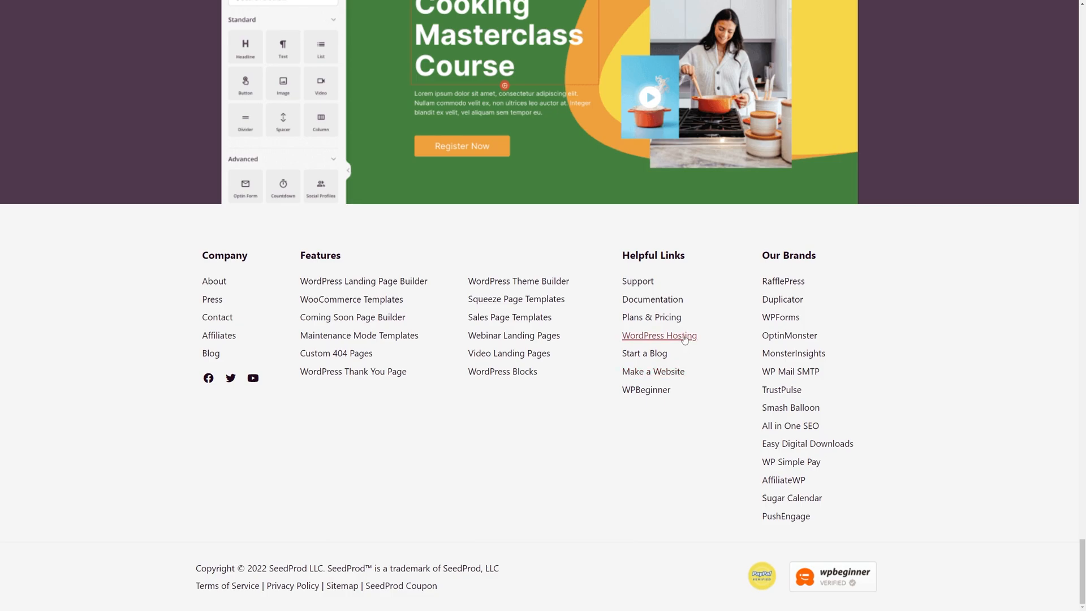